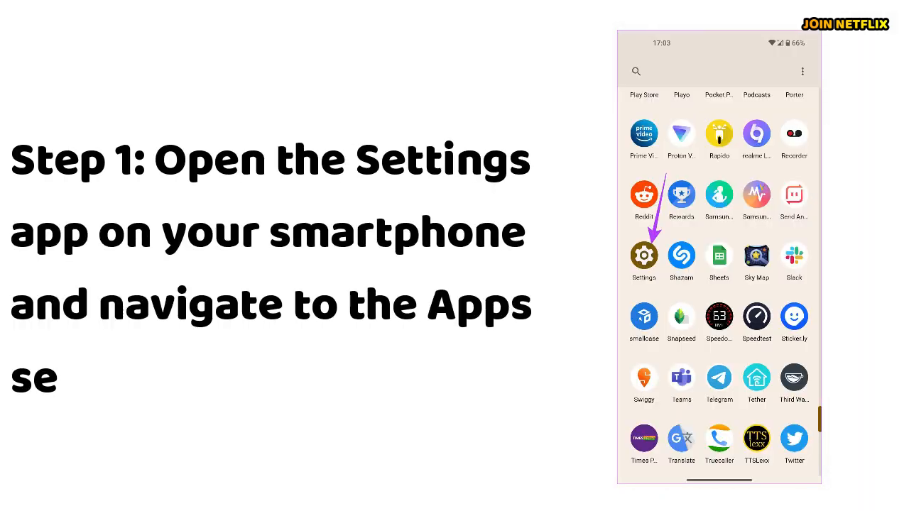
# Open the Android Auto app's Storage and cache page from Settings > Apps.
pyautogui.click(644, 255)
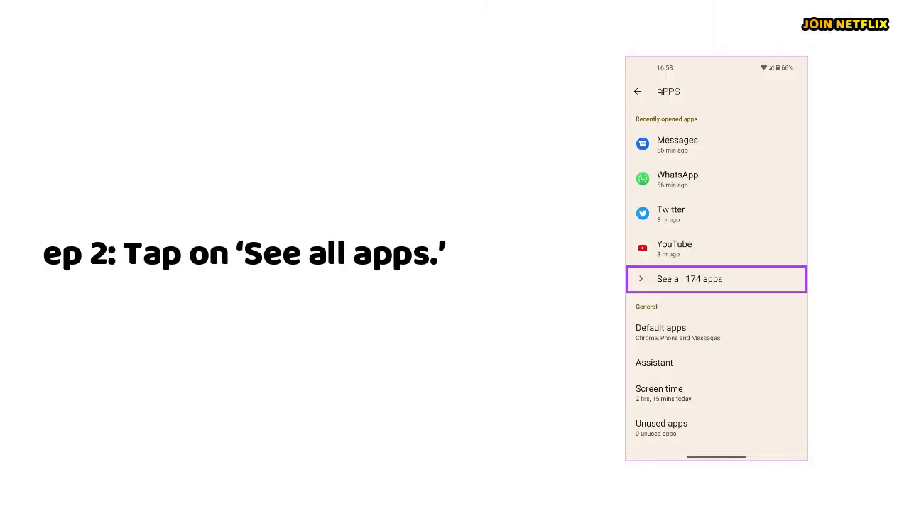
pyautogui.click(715, 278)
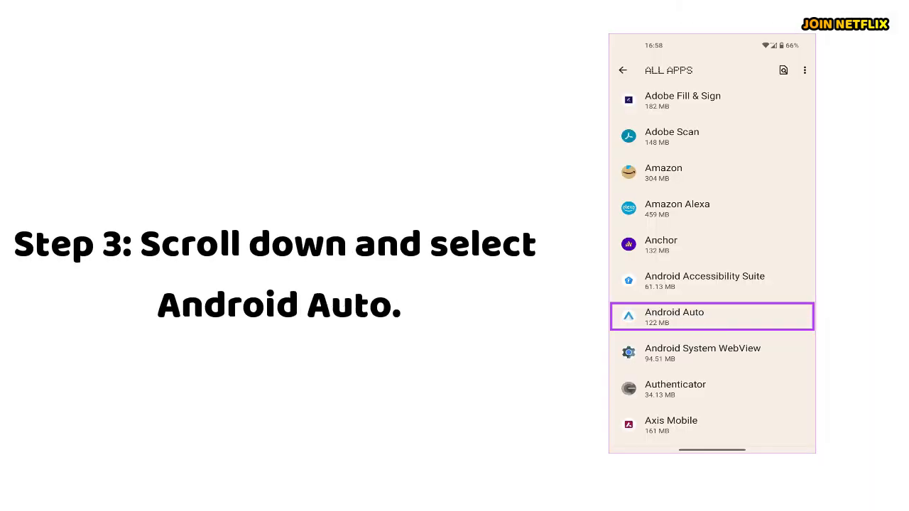
pyautogui.click(711, 317)
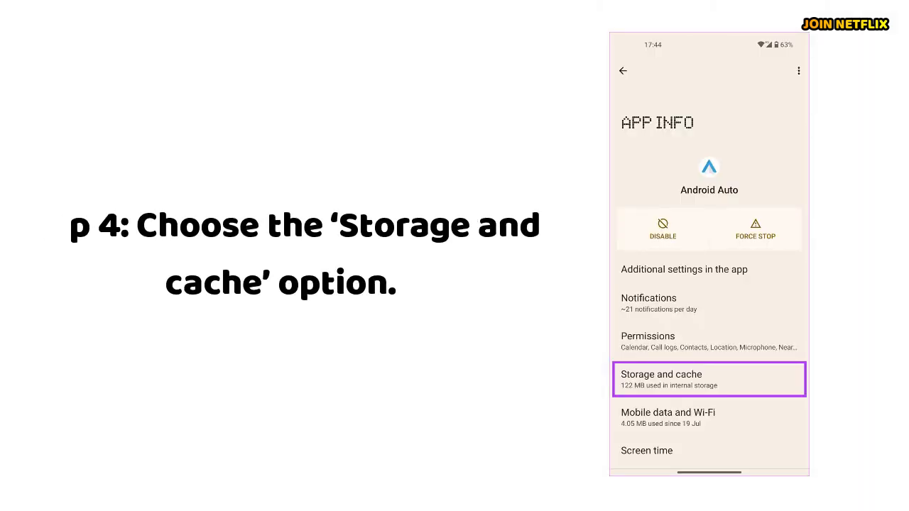
pyautogui.click(708, 379)
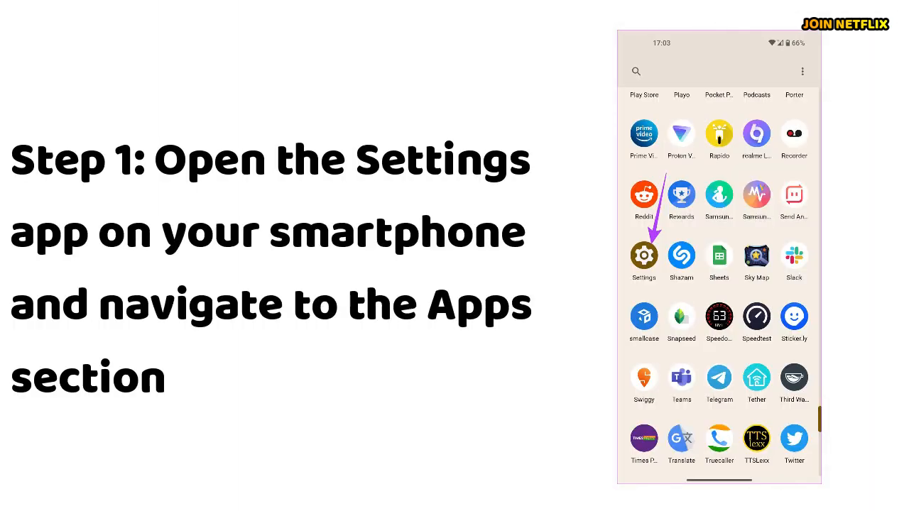
# Open Android Auto's App details under Store from its app info in Settings.
pyautogui.click(643, 255)
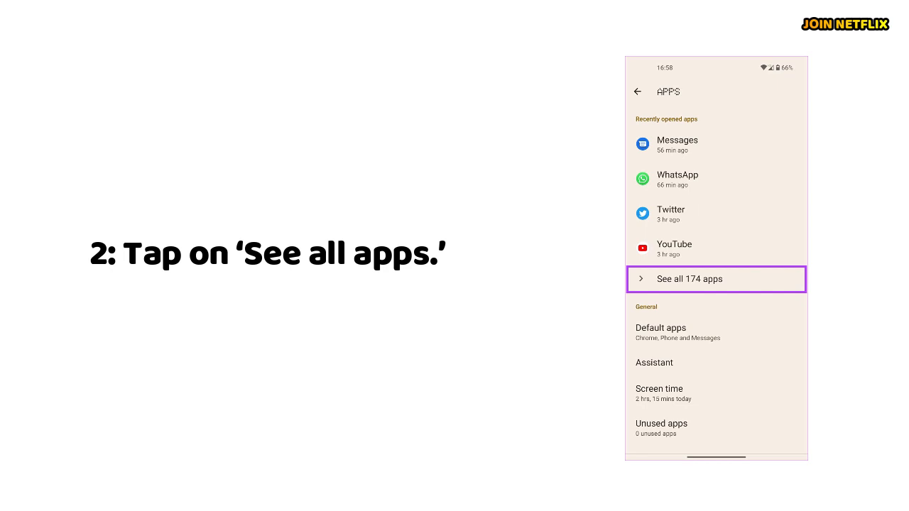
pyautogui.click(716, 279)
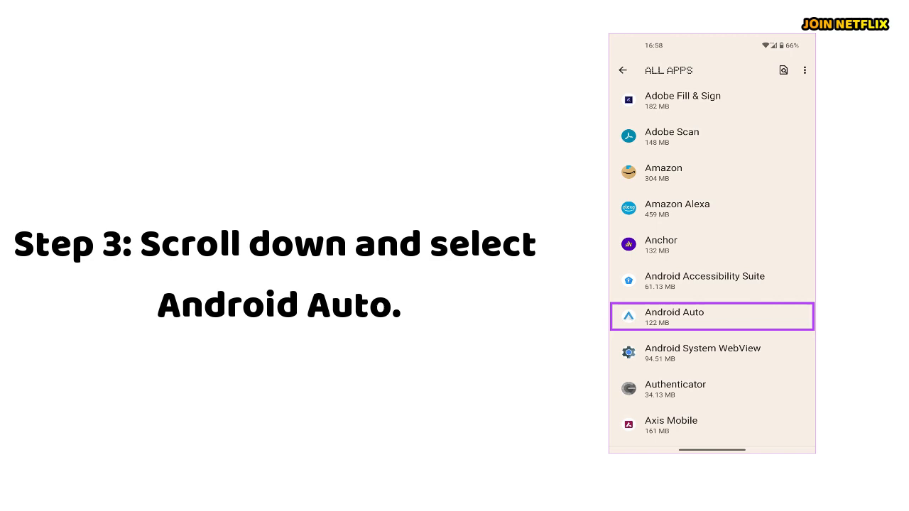
pyautogui.click(711, 317)
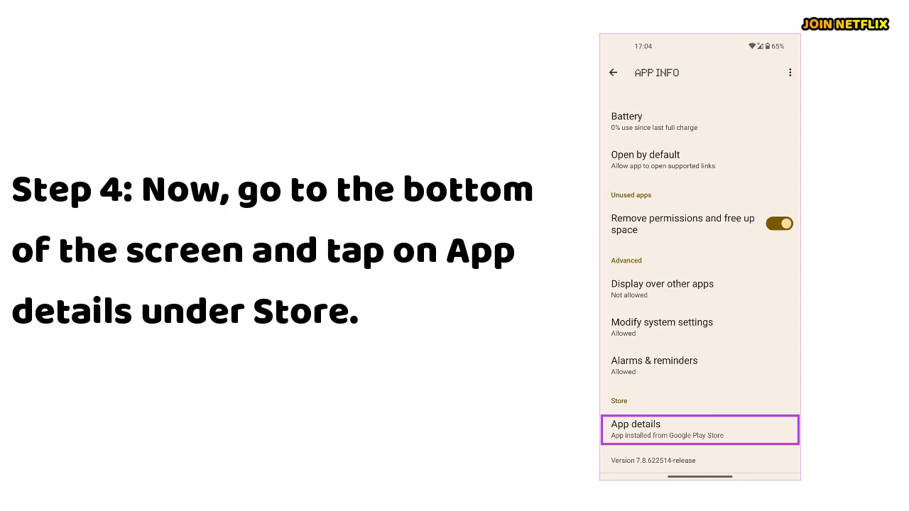
pyautogui.click(699, 429)
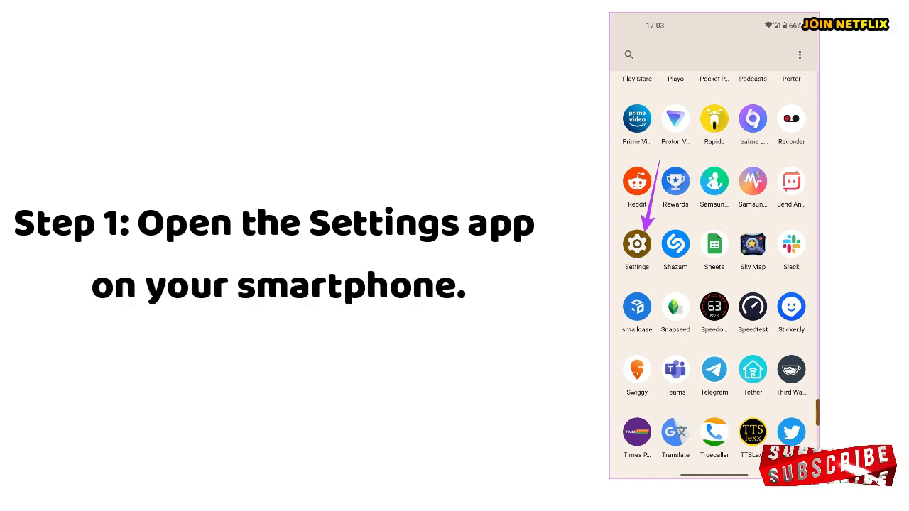
# Reach Android Auto's Connected cars page via Connected devices > Connection preferences.
pyautogui.click(637, 244)
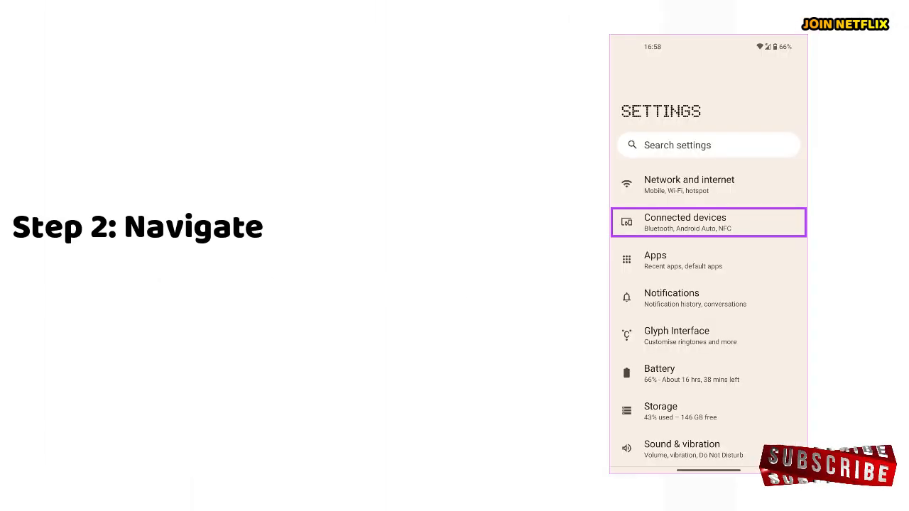
pyautogui.click(707, 222)
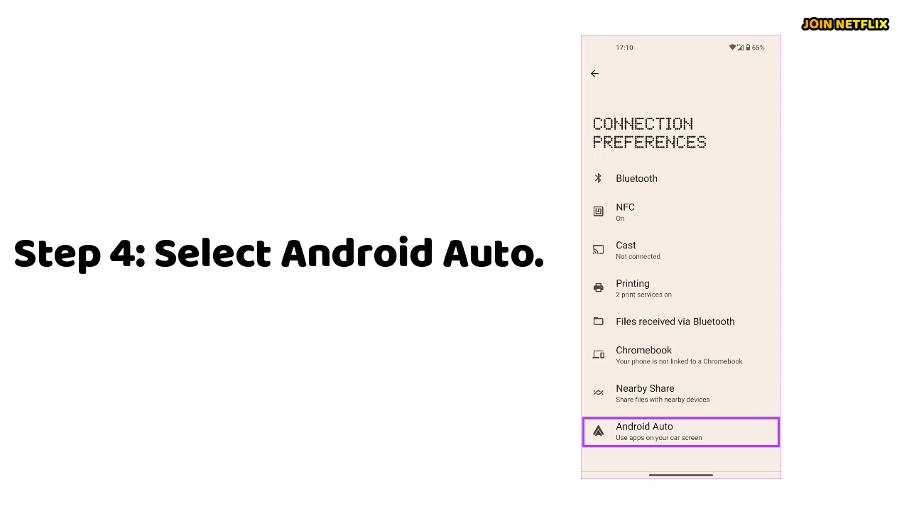
pyautogui.click(681, 432)
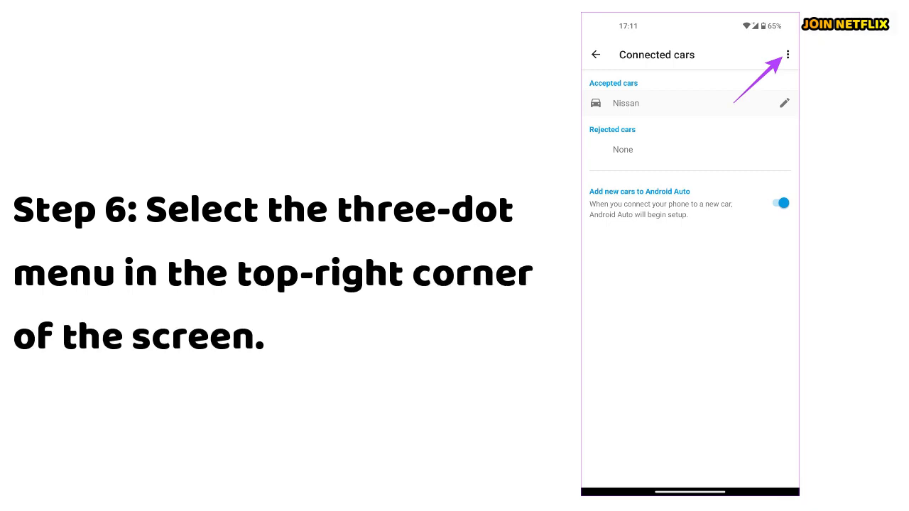
# Forget all connected cars, including the Nissan, from the Connected cars menu.
pyautogui.click(787, 54)
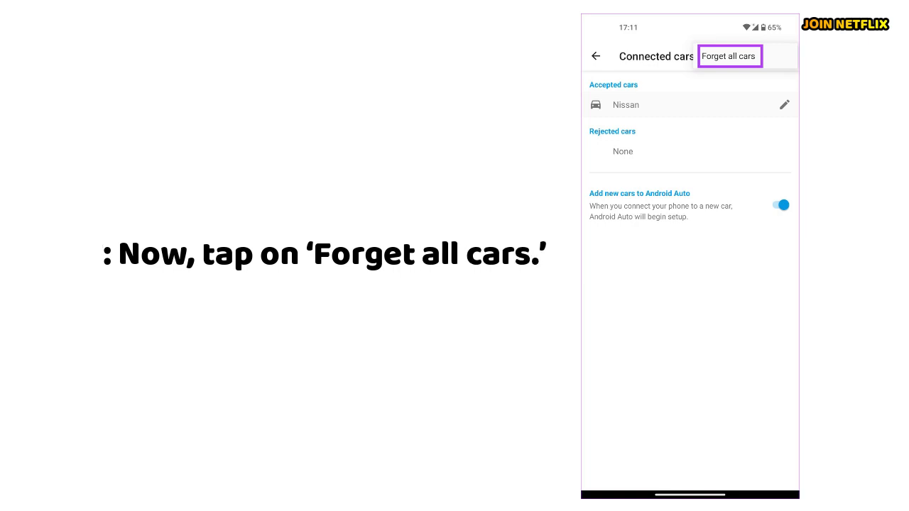
pyautogui.click(595, 56)
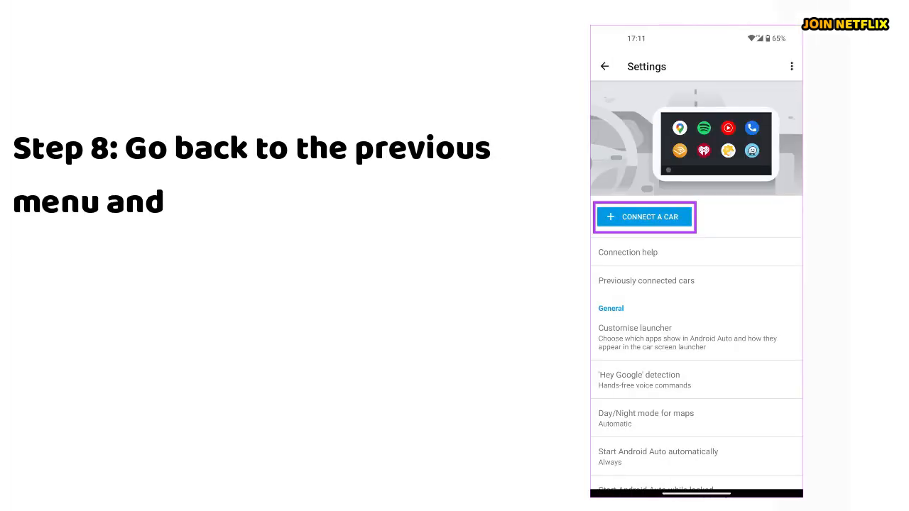